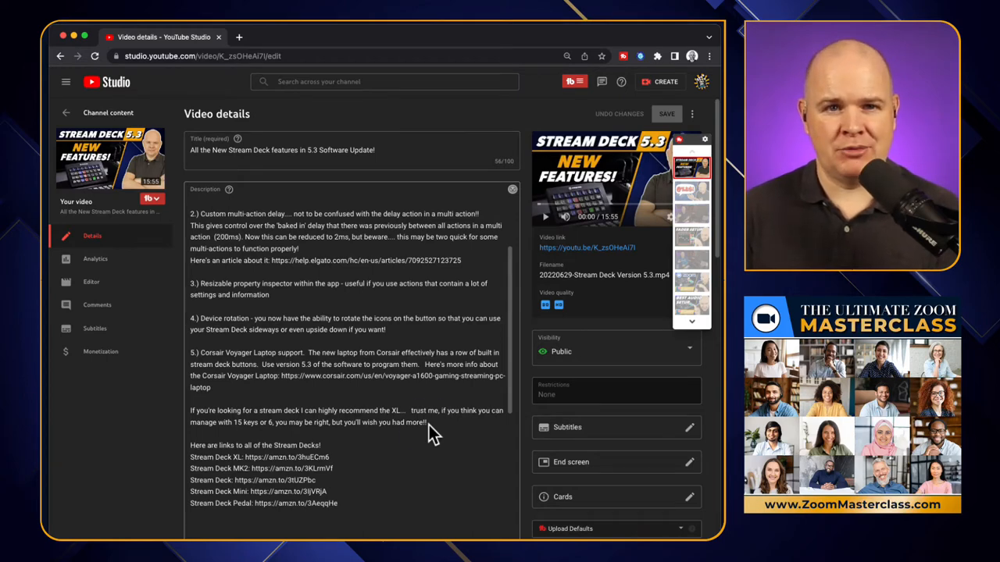
# - Open TubeBuddy's Chapter Editor for the Stream Deck 5.3 video from its details page
pyautogui.click(428, 433)
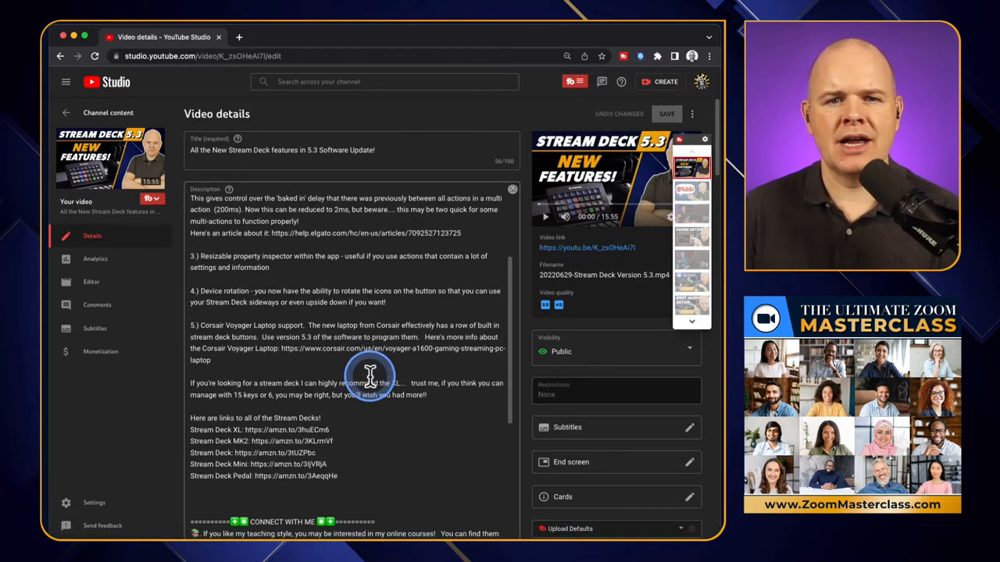
pyautogui.scroll(-3)
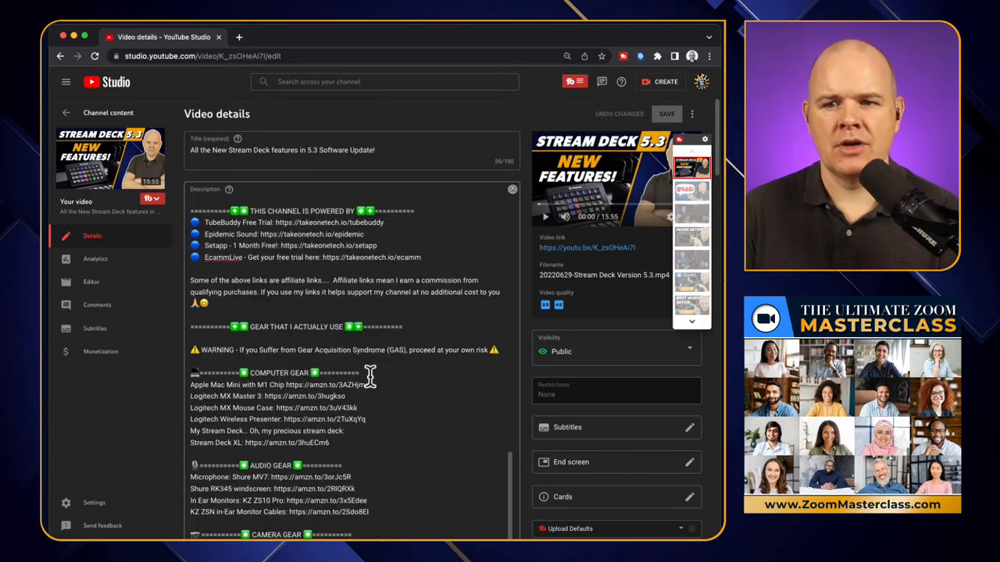
pyautogui.scroll(-3)
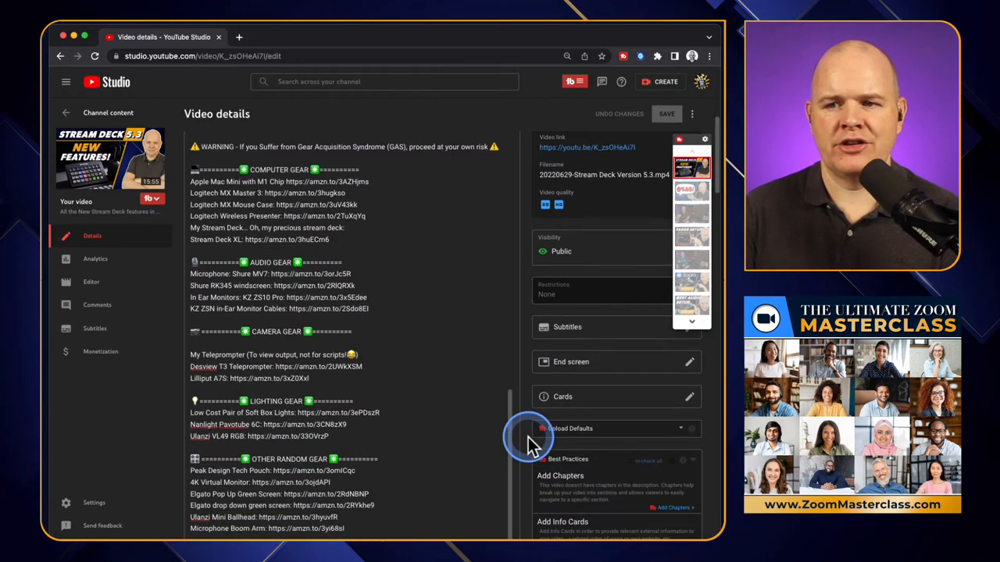
pyautogui.scroll(-3)
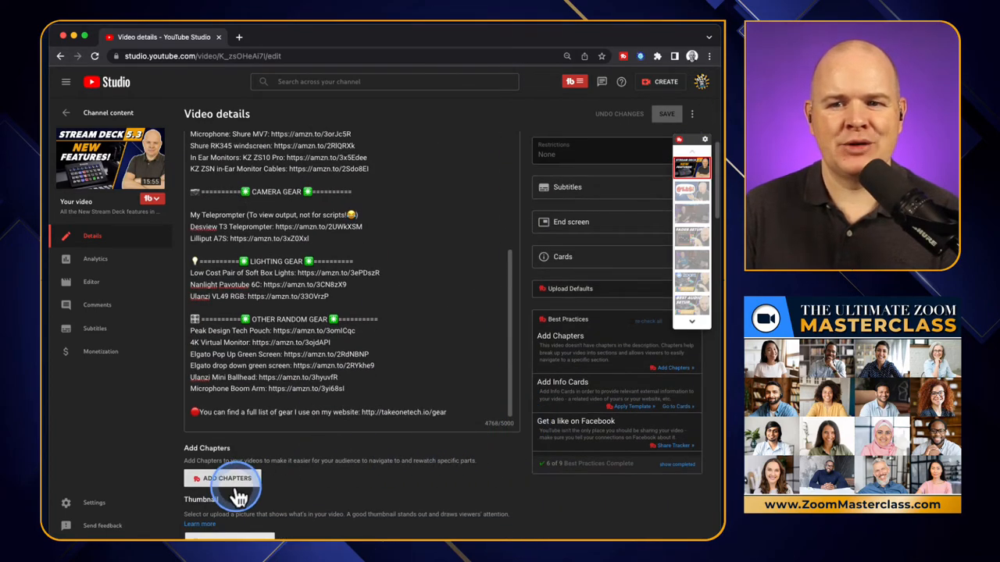
pyautogui.moveTo(229, 478)
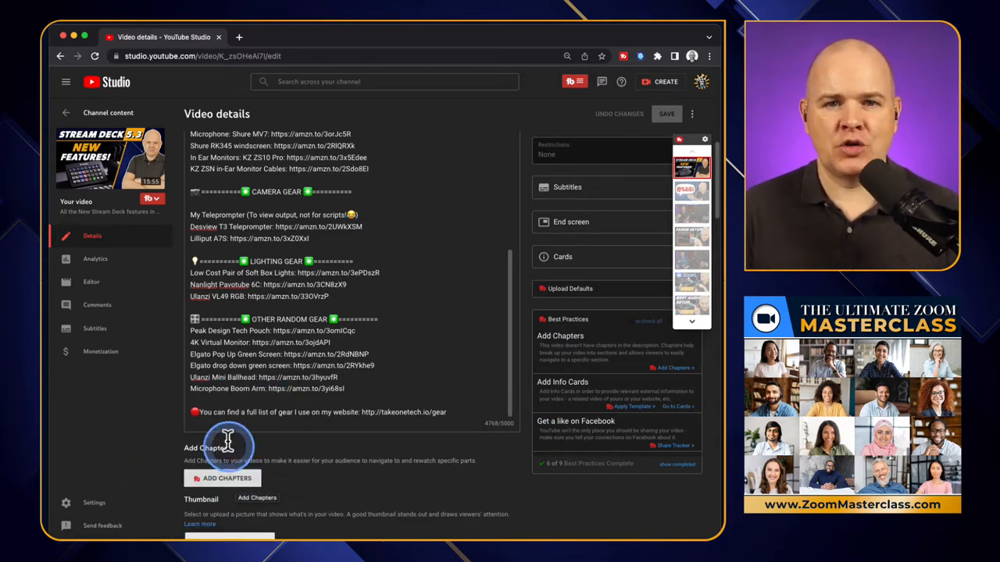
pyautogui.moveTo(157, 199)
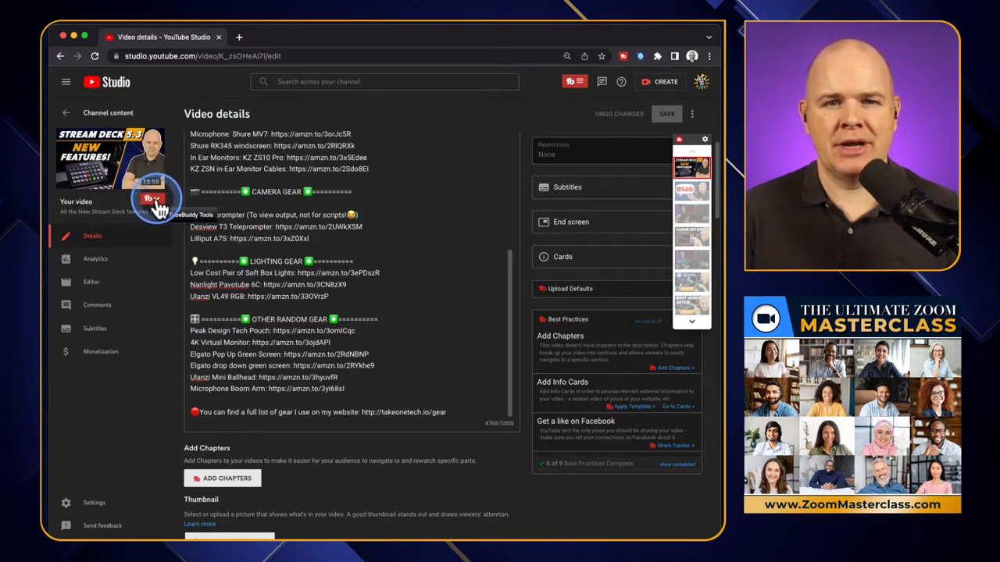
pyautogui.click(152, 198)
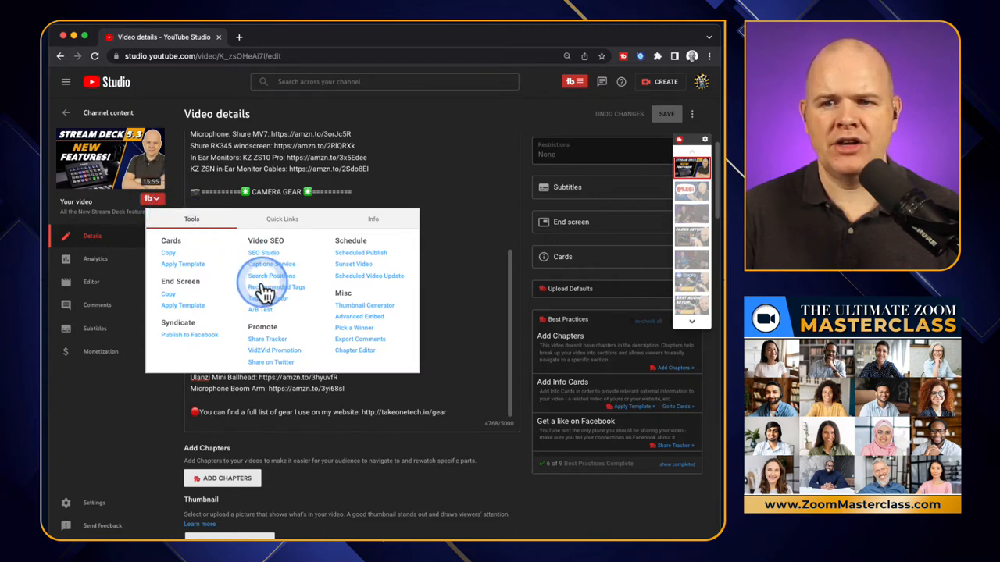
pyautogui.moveTo(354, 351)
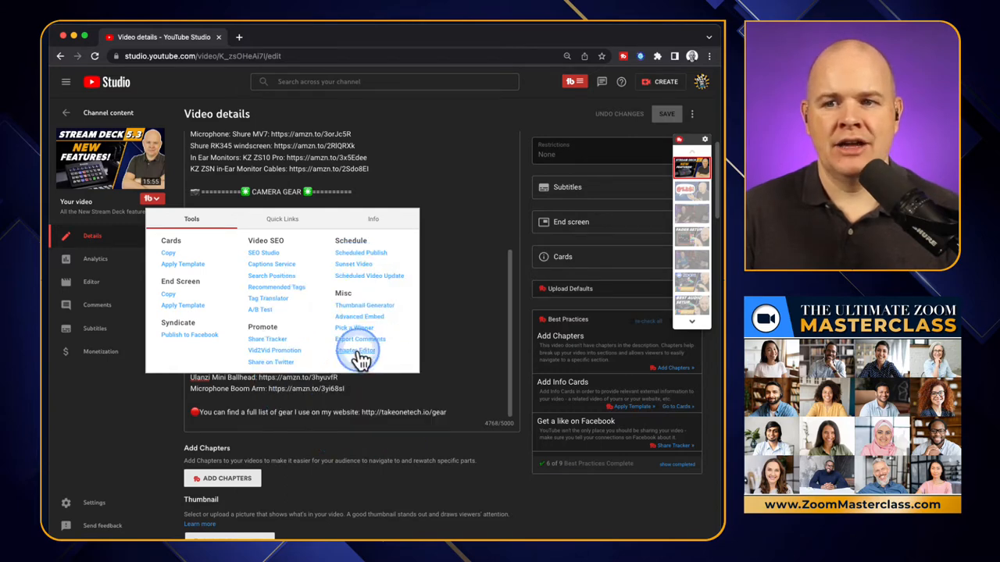
pyautogui.click(355, 350)
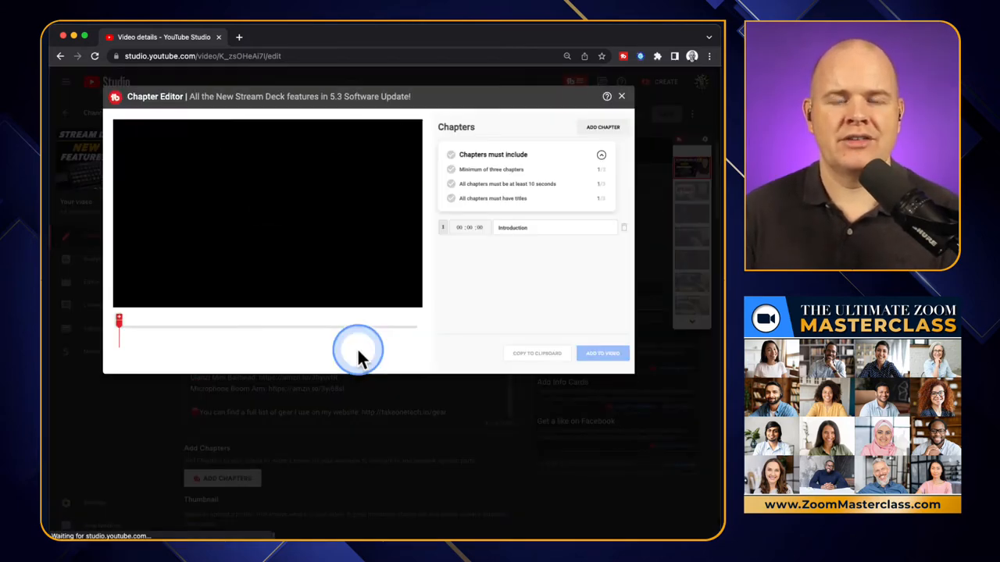
pyautogui.click(359, 349)
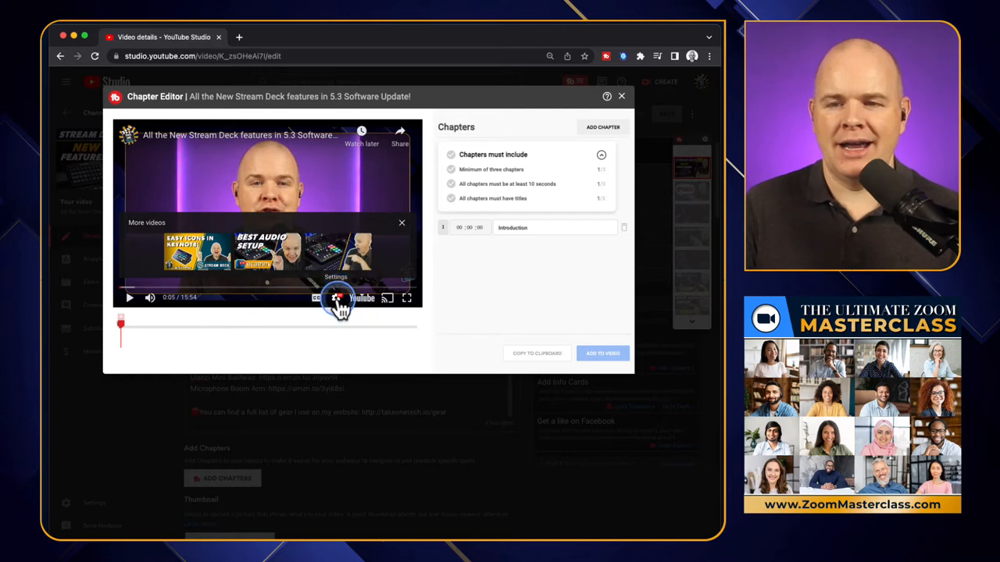
pyautogui.click(336, 297)
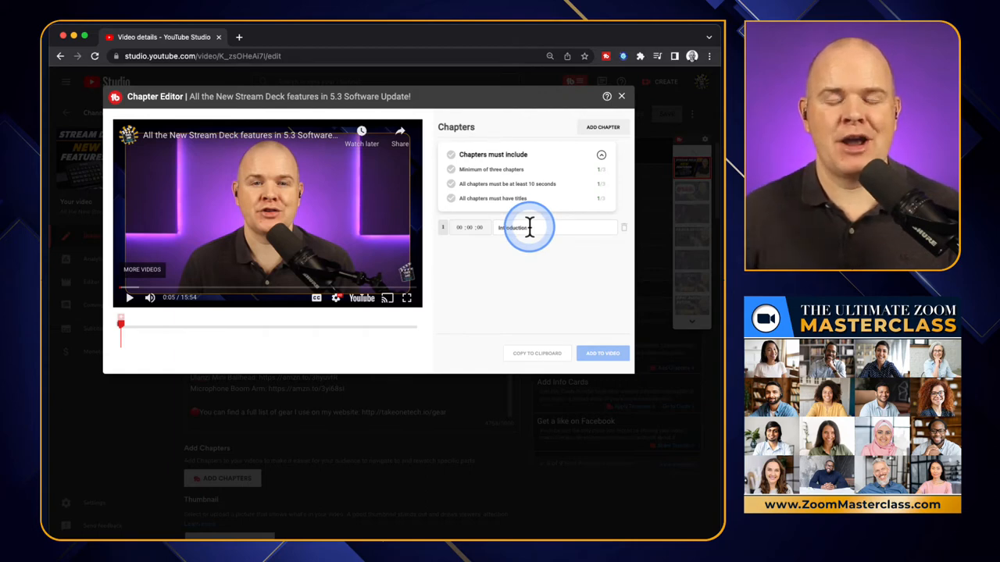
pyautogui.click(527, 227)
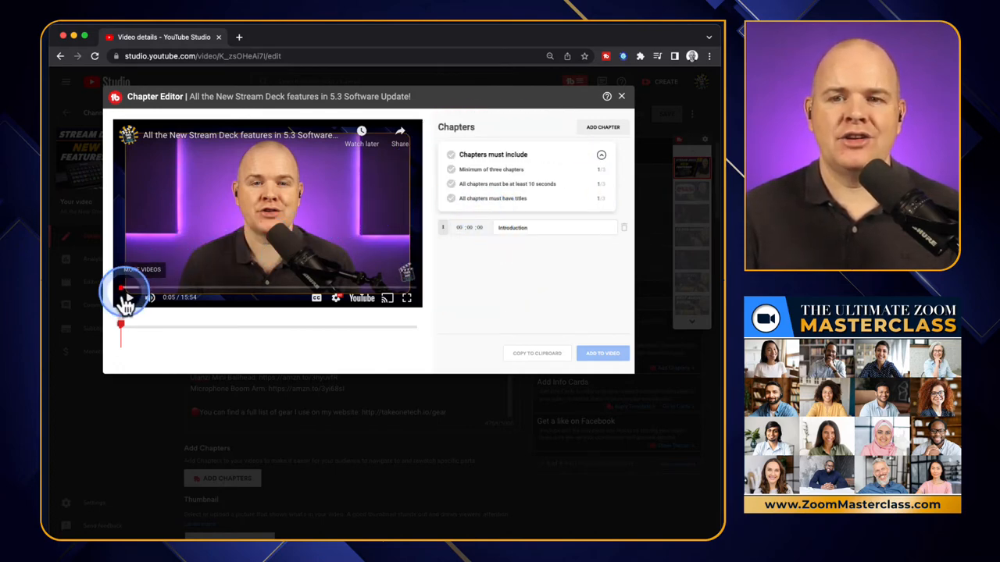
# - Preview the video and add a chapter at 0:40 titled 'Software Update'
pyautogui.click(129, 298)
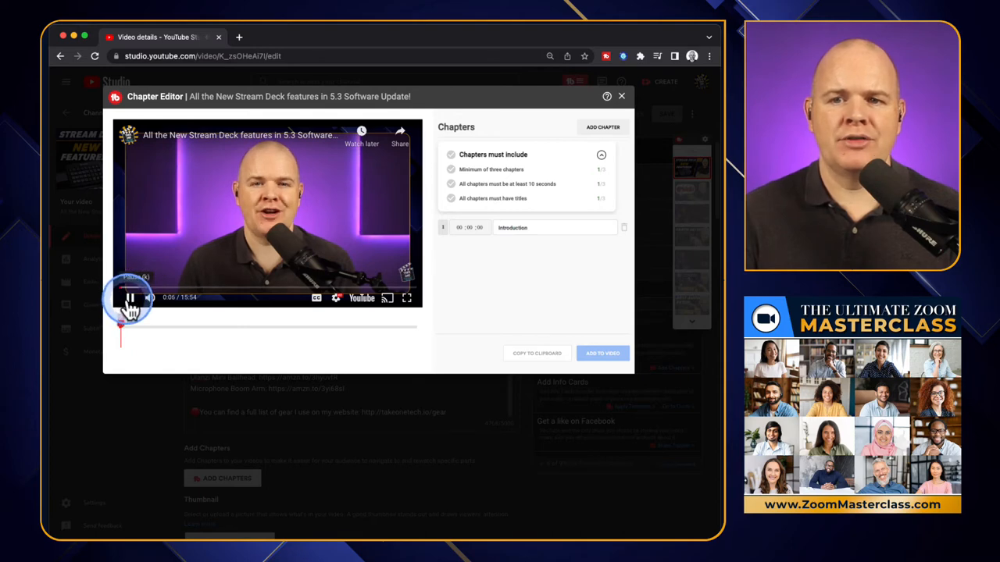
pyautogui.click(129, 298)
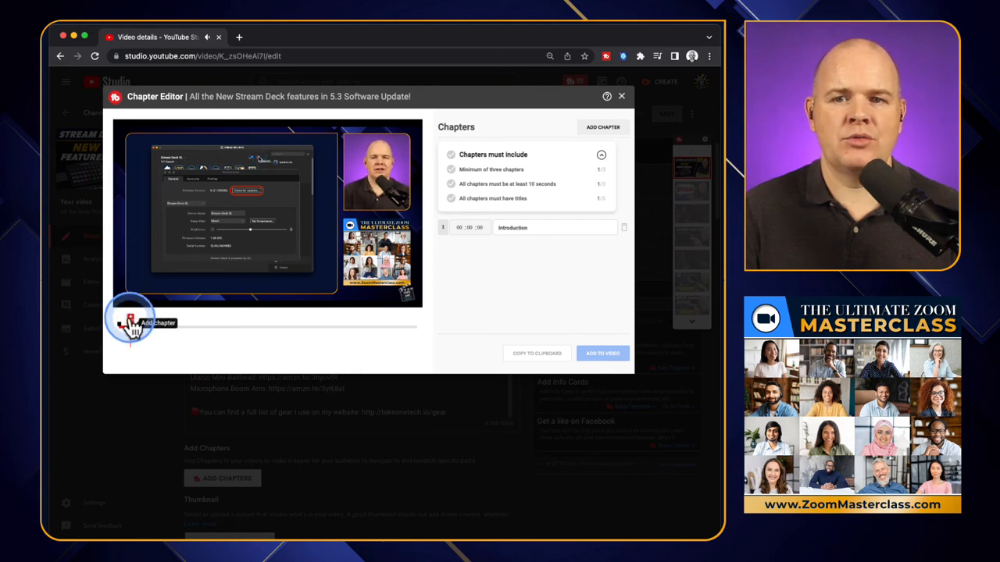
pyautogui.click(136, 323)
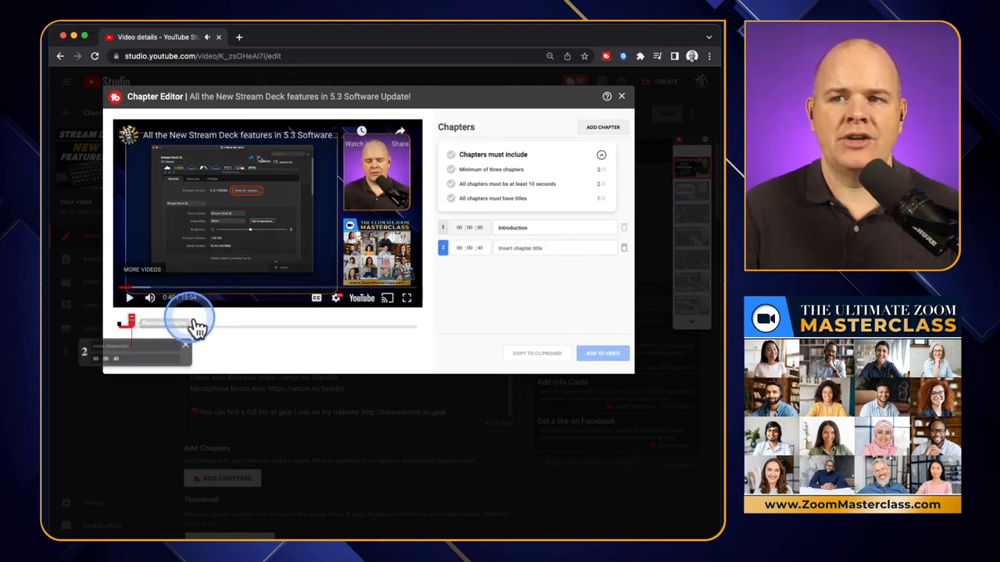
pyautogui.moveTo(382, 199)
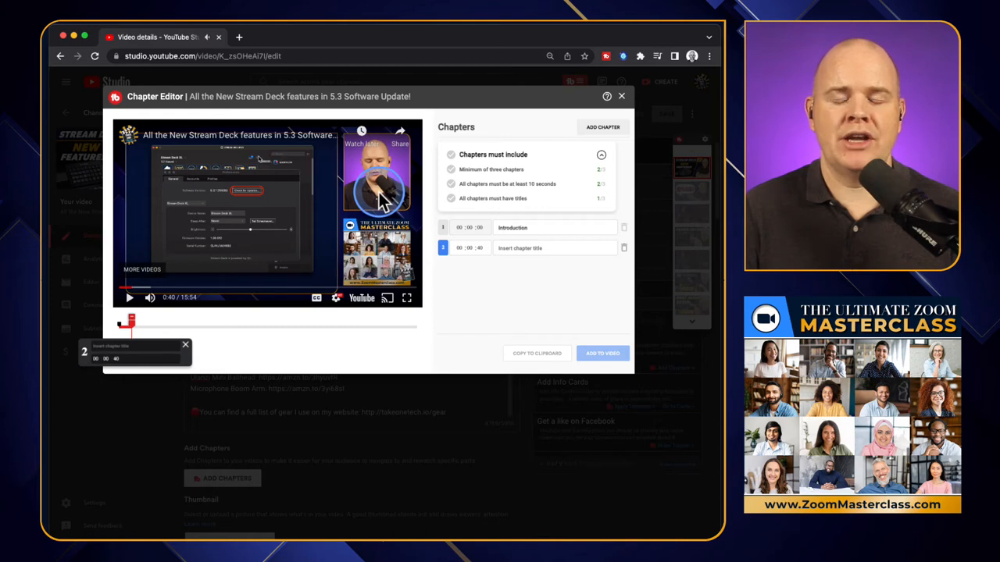
pyautogui.click(469, 247)
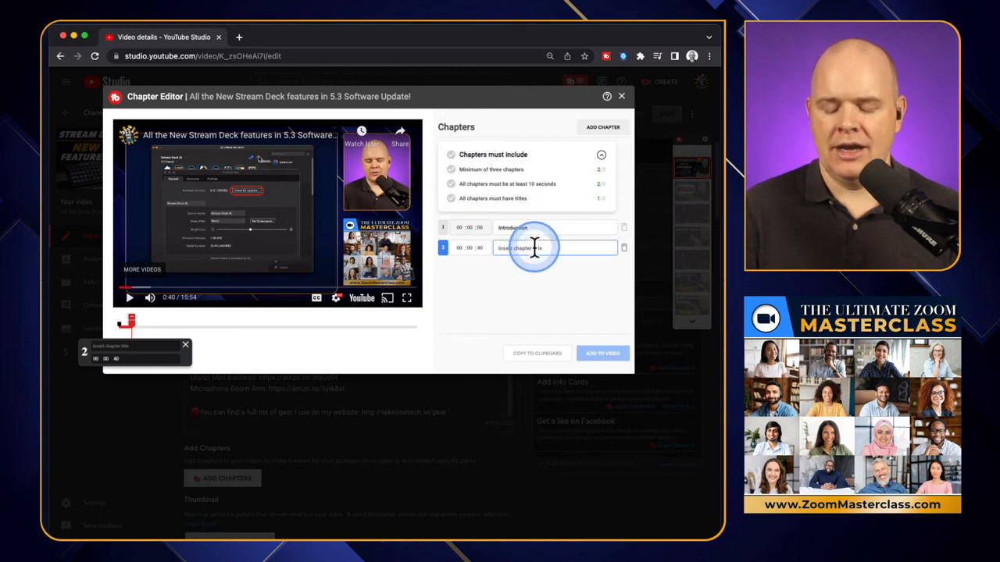
pyautogui.click(535, 247)
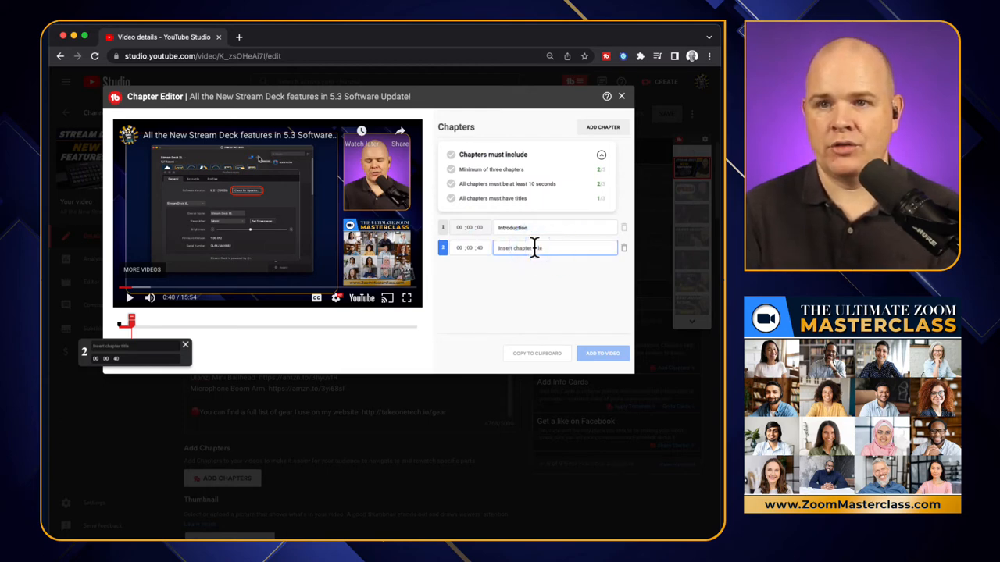
pyautogui.write('Software Update')
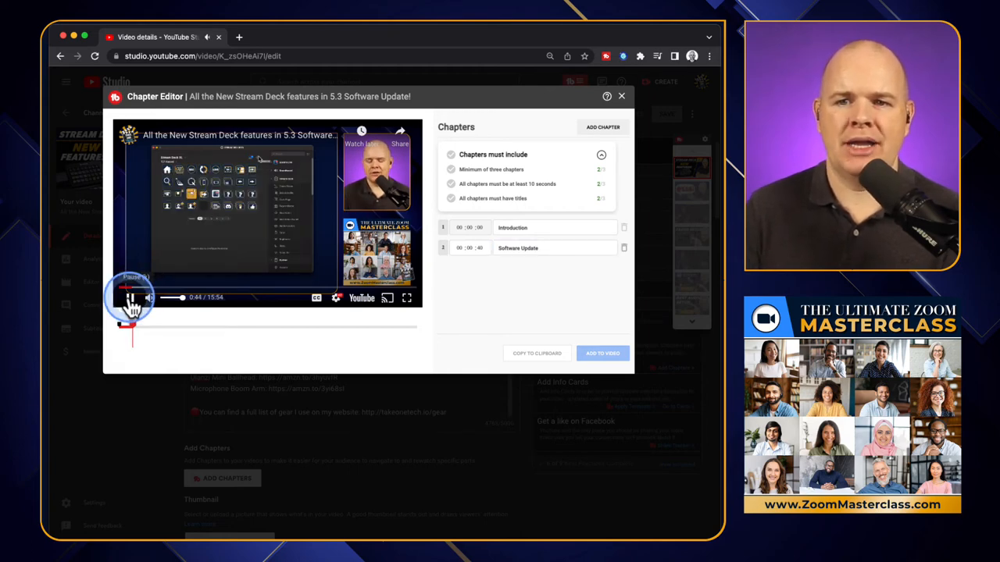
# - Add chapters 'Next Chapter' at 3:21 and 'Final Chapter' at 8:17
pyautogui.click(132, 298)
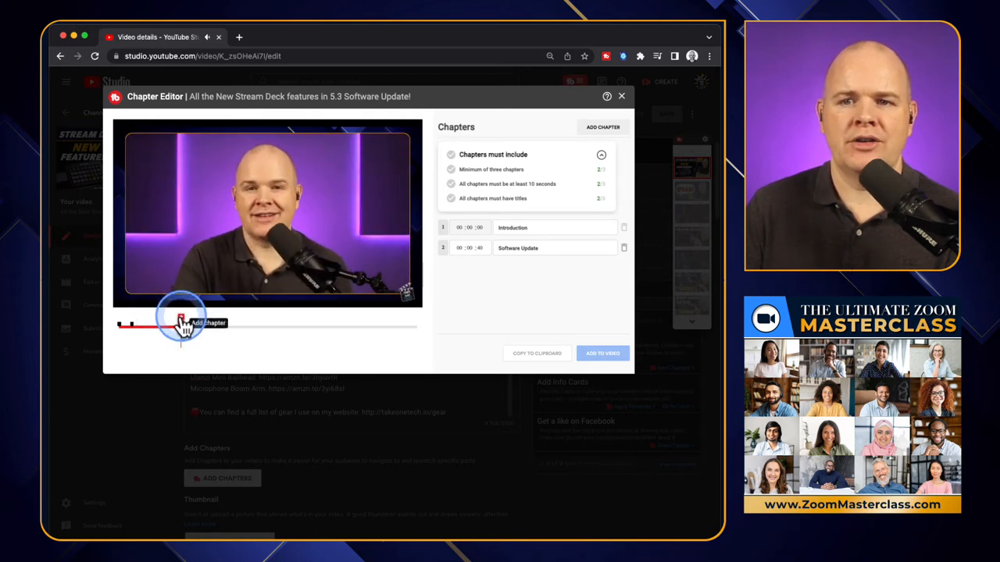
pyautogui.click(207, 323)
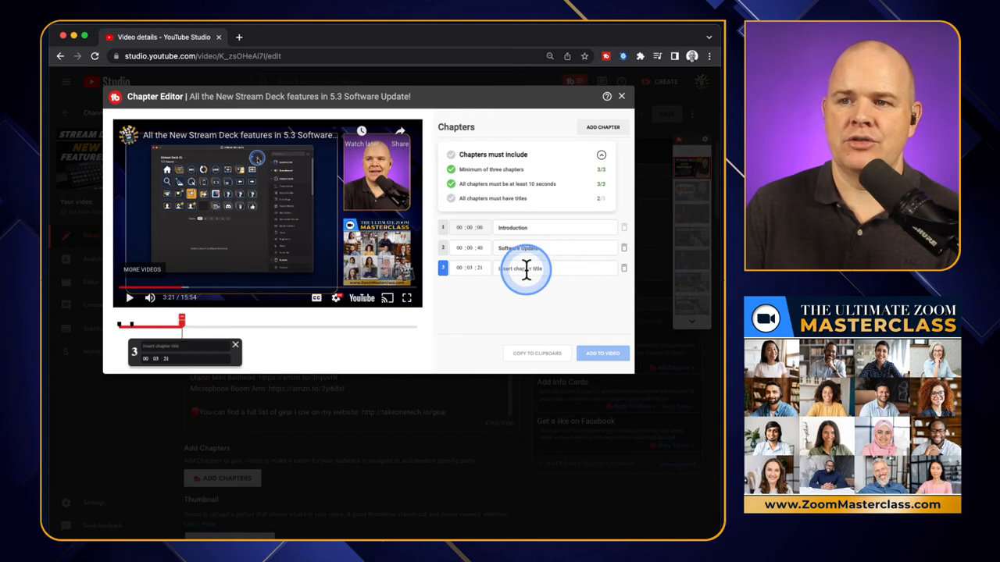
pyautogui.write('New')
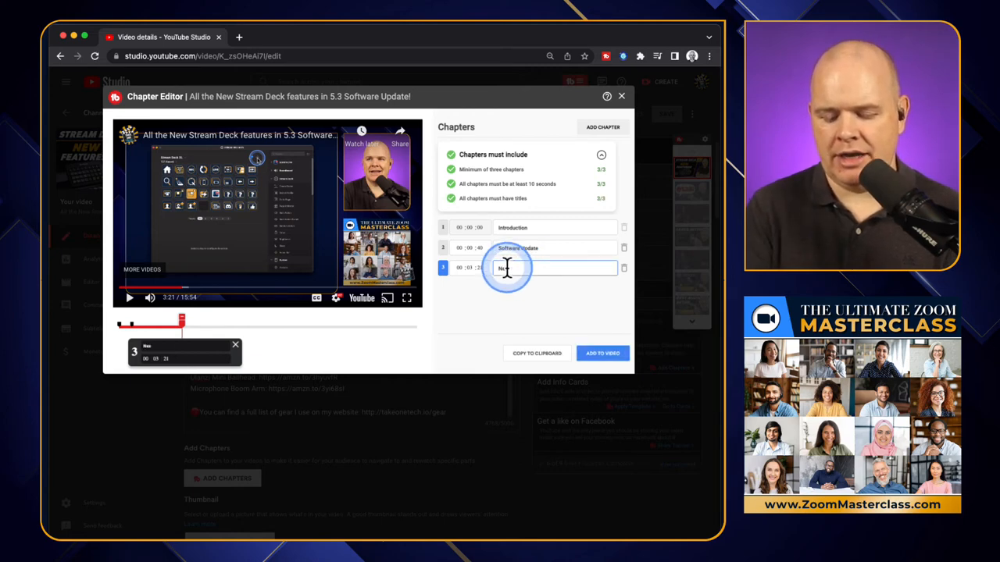
pyautogui.write('Next Chapter')
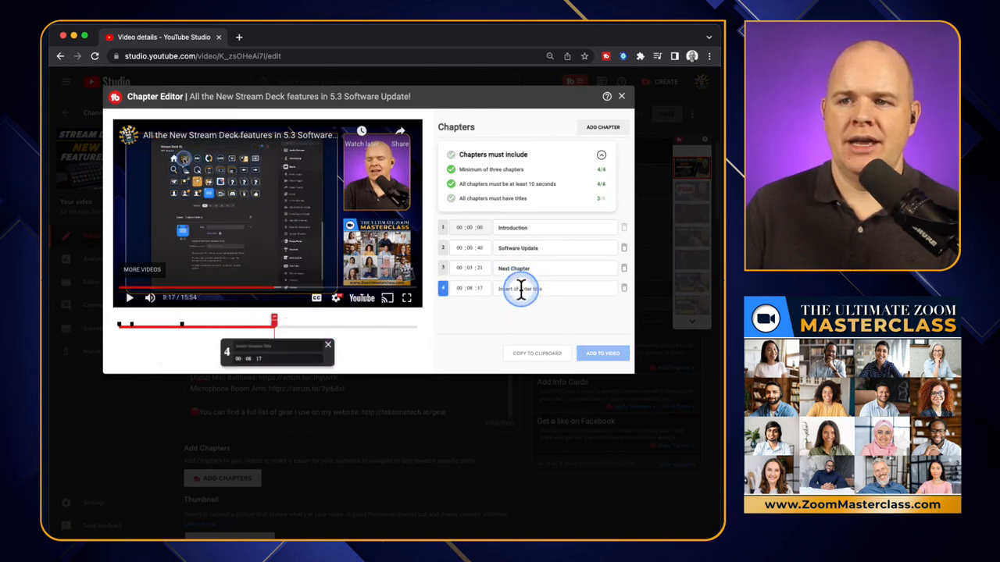
pyautogui.write('Final Chapter')
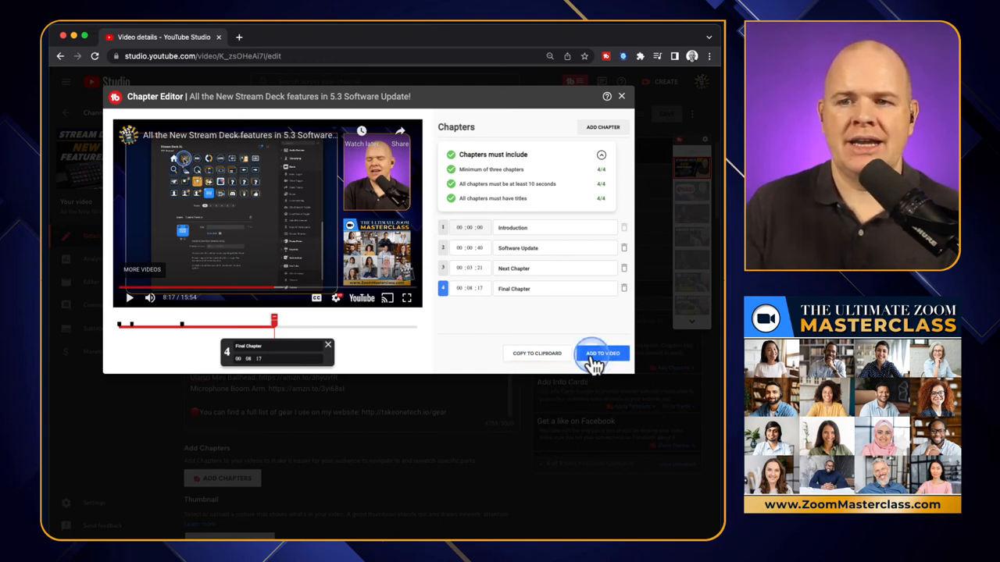
# - Insert the four chapters into the video description and dismiss TubeBuddy's confirmation
pyautogui.click(601, 353)
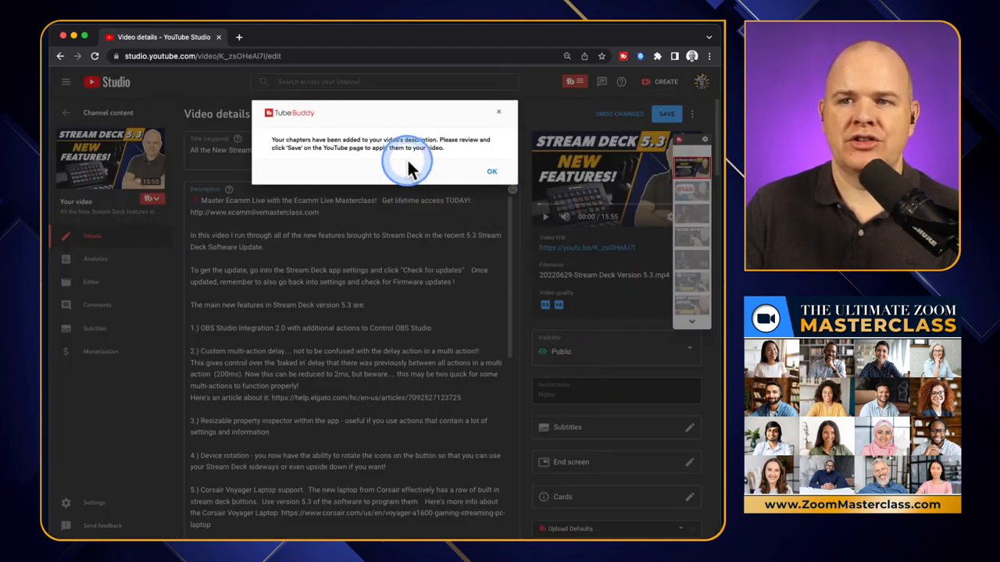
pyautogui.moveTo(492, 172)
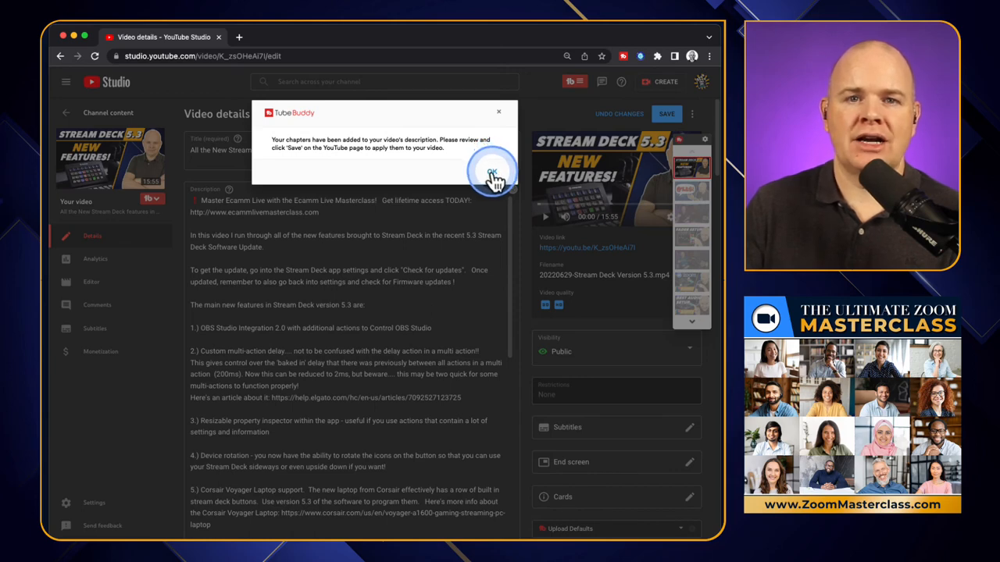
pyautogui.click(490, 172)
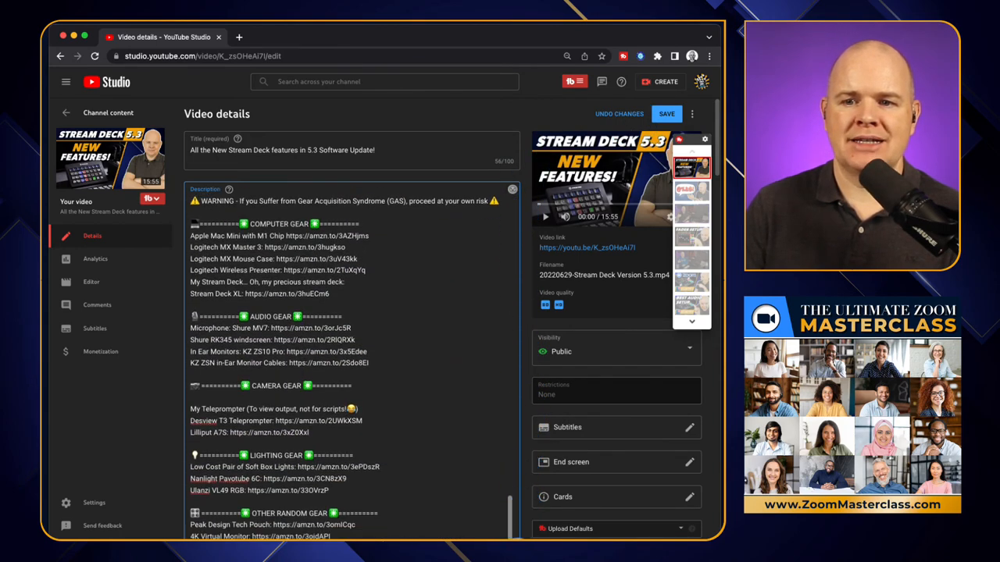
# - Scroll the description down and highlight the four new chapter timestamp lines
pyautogui.scroll(-3)
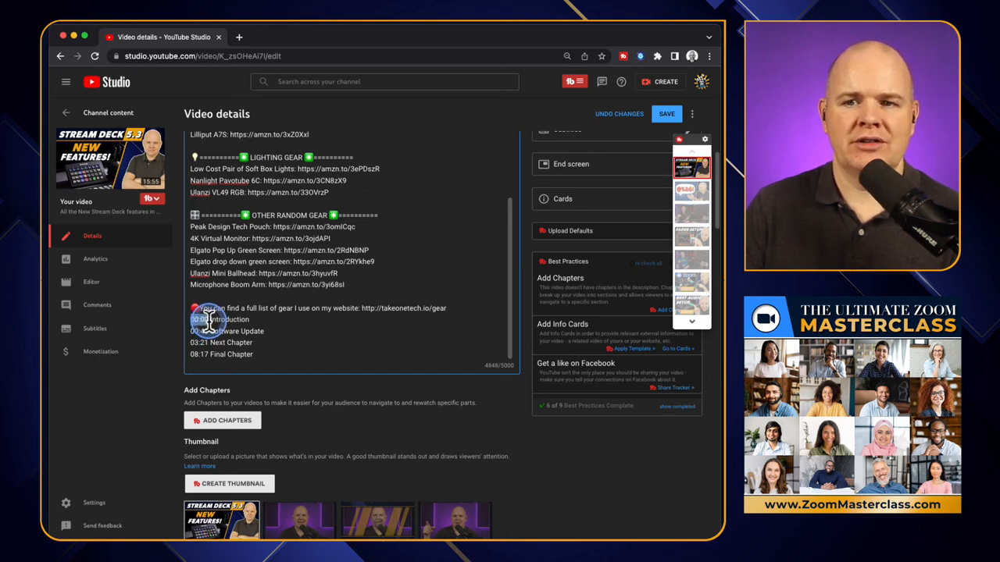
pyautogui.doubleClick(219, 319)
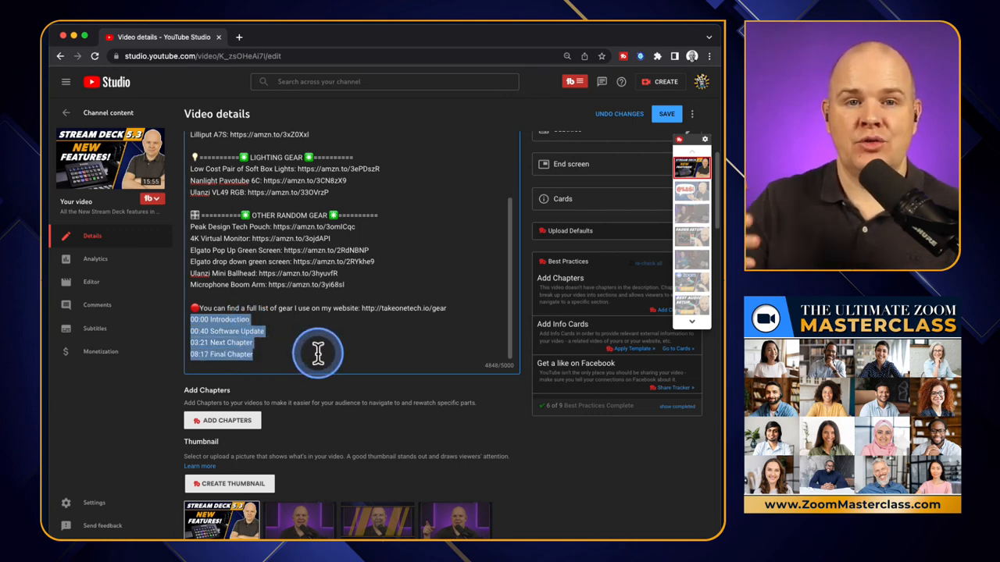
pyautogui.moveTo(535, 188)
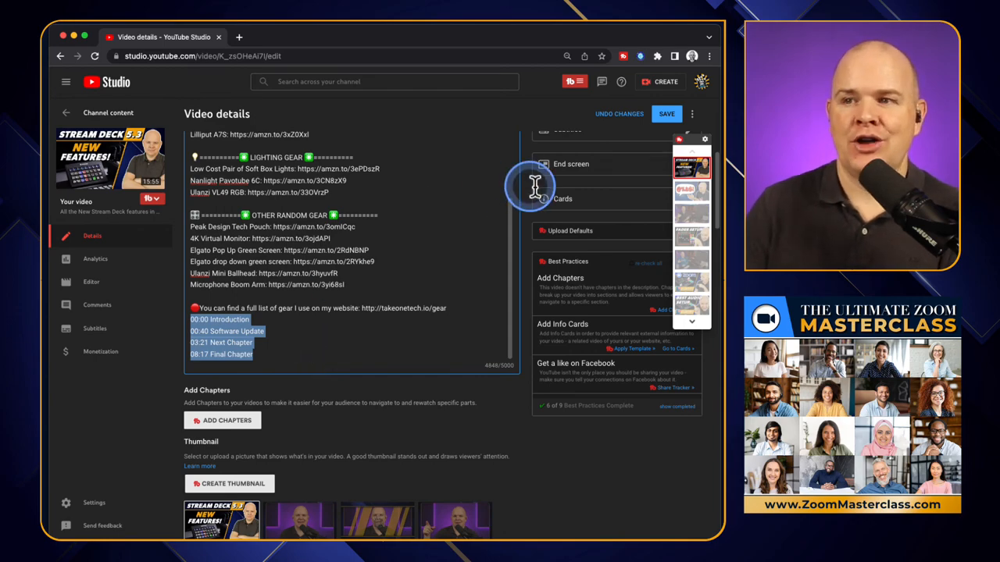